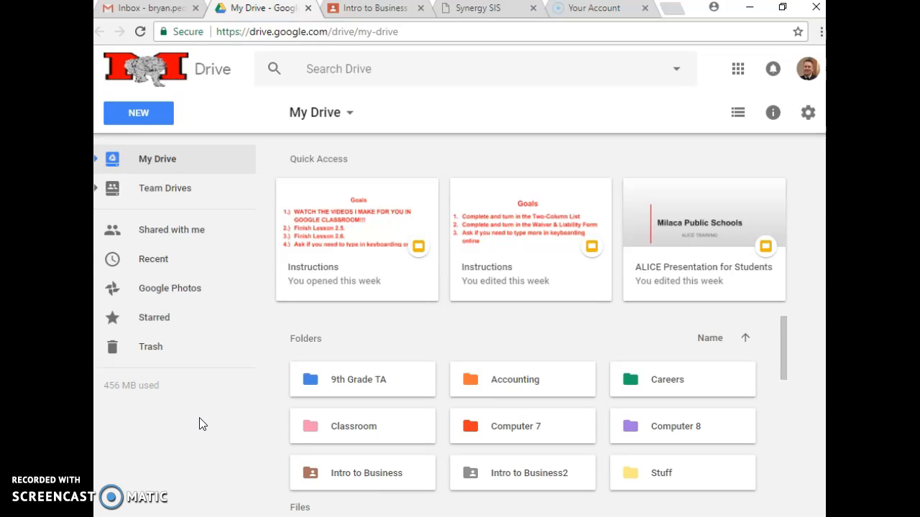
mouse_move(516, 339)
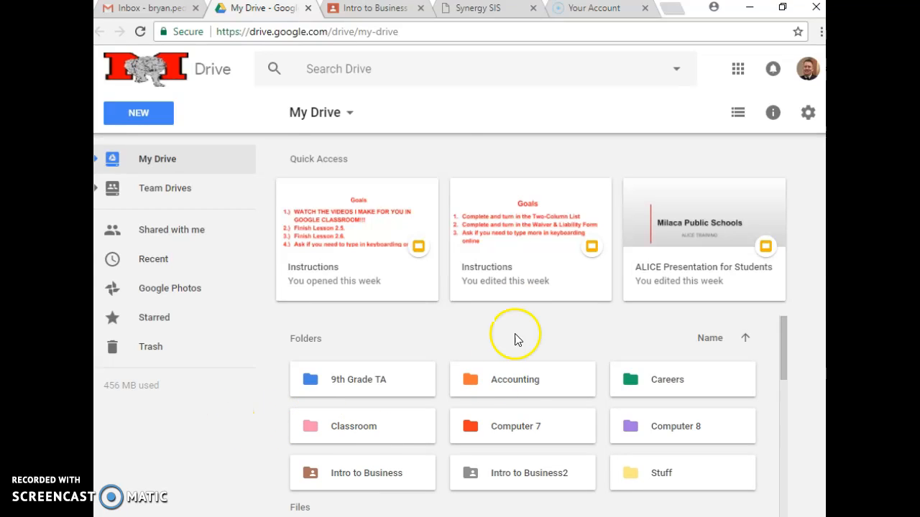
Open the Computer 8 folder and create a new blank Google Sheets spreadsheet inside it.
left_click(681, 426)
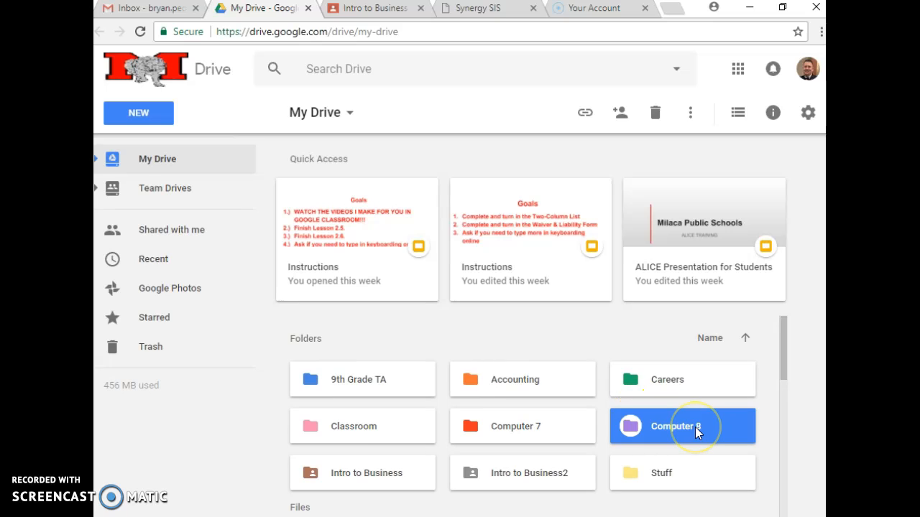
double_click(682, 426)
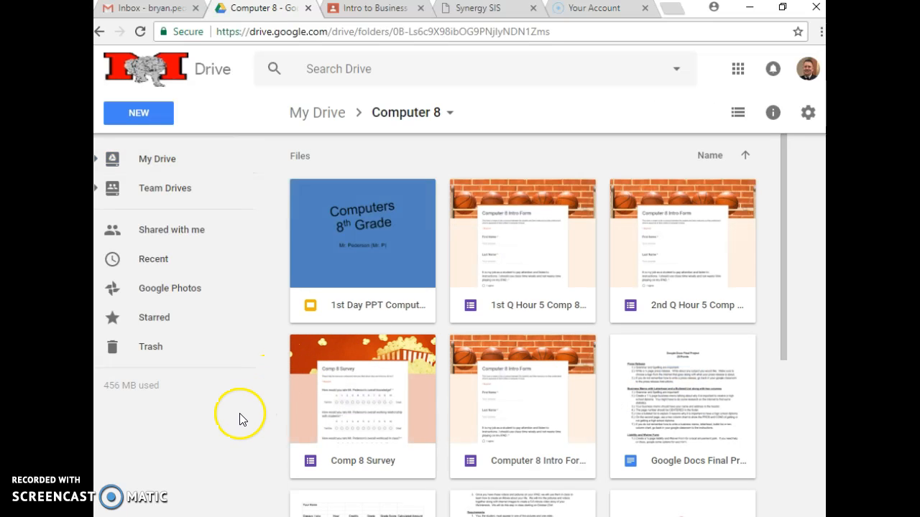
mouse_move(240, 420)
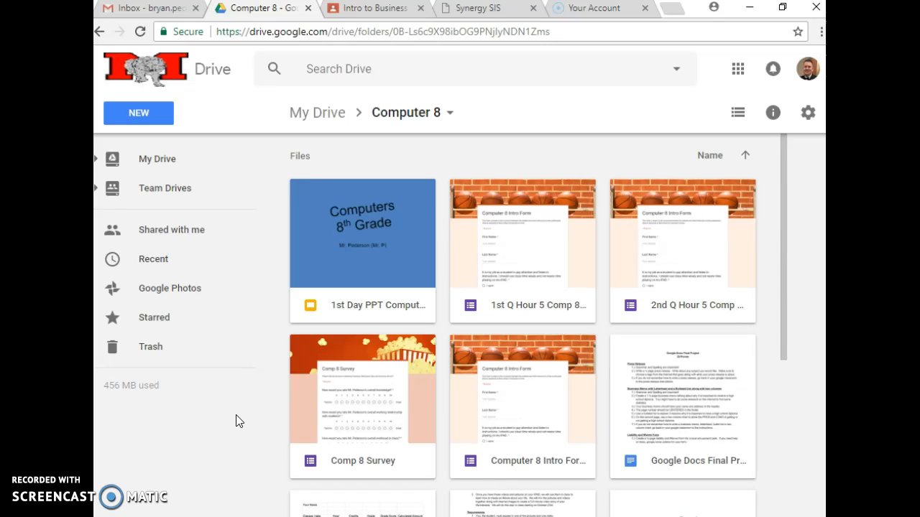
left_click(138, 112)
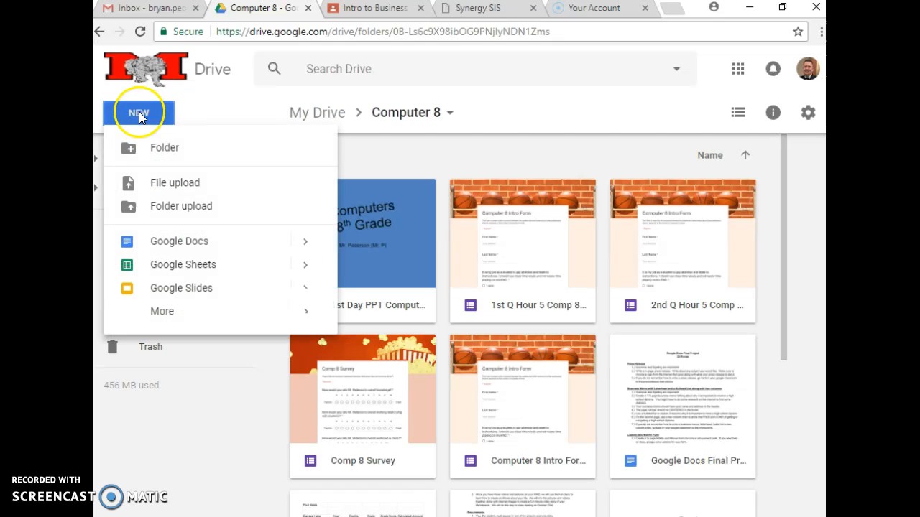
left_click(182, 265)
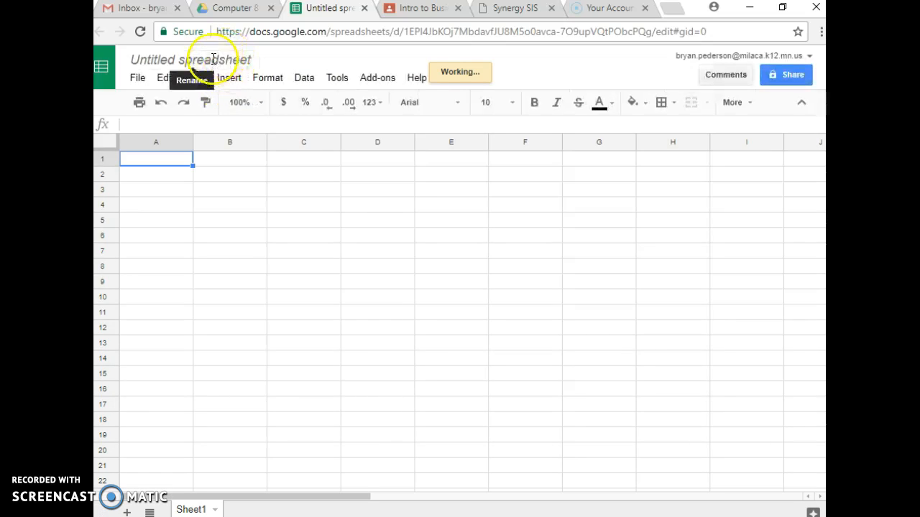
Rename the untitled spreadsheet to 'Contact List'.
type("Co")
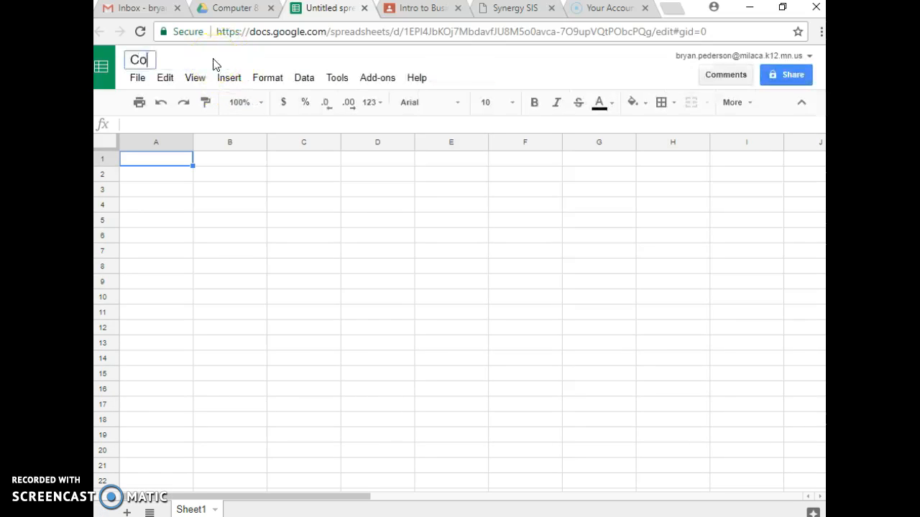
type("ntact List")
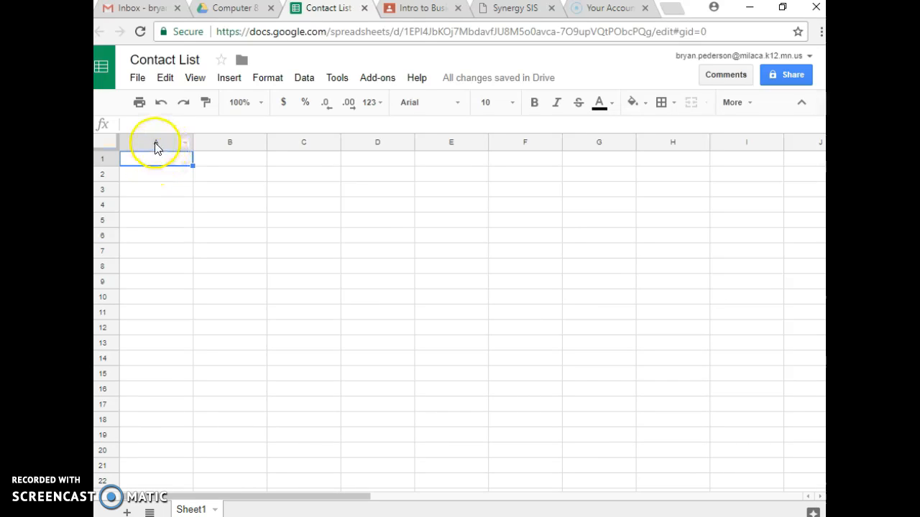
left_click(156, 142)
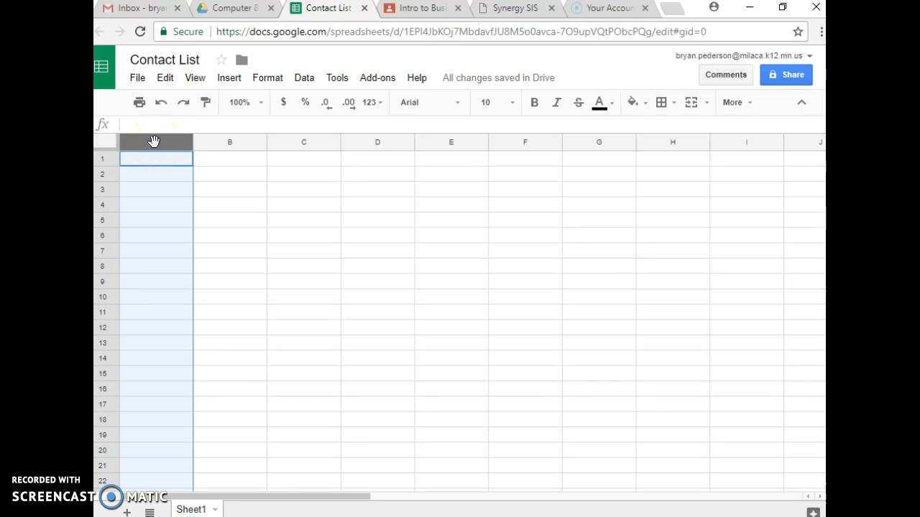
mouse_move(372, 148)
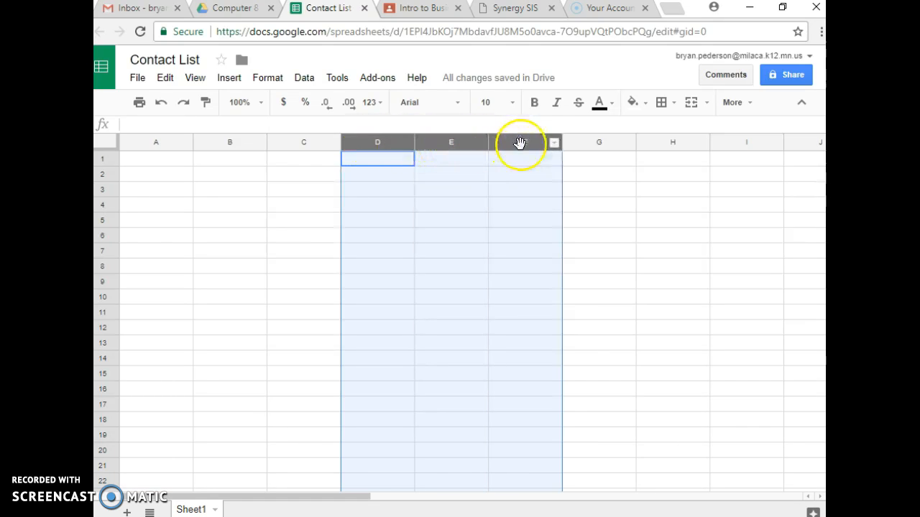
mouse_move(334, 261)
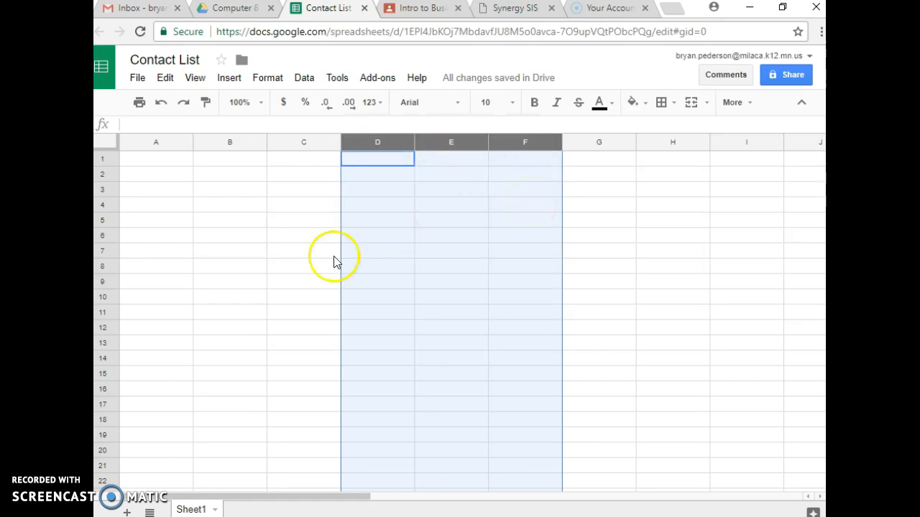
mouse_move(112, 239)
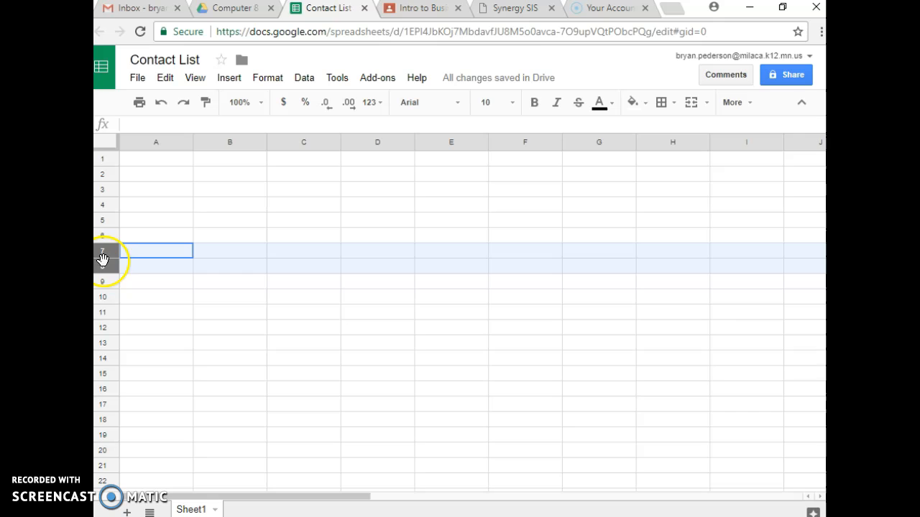
left_click_drag(104, 259, 104, 381)
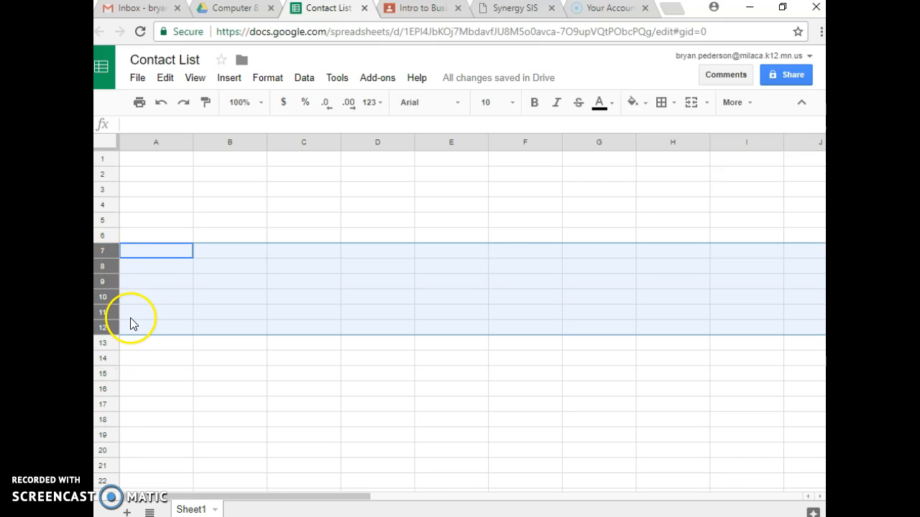
left_click(155, 281)
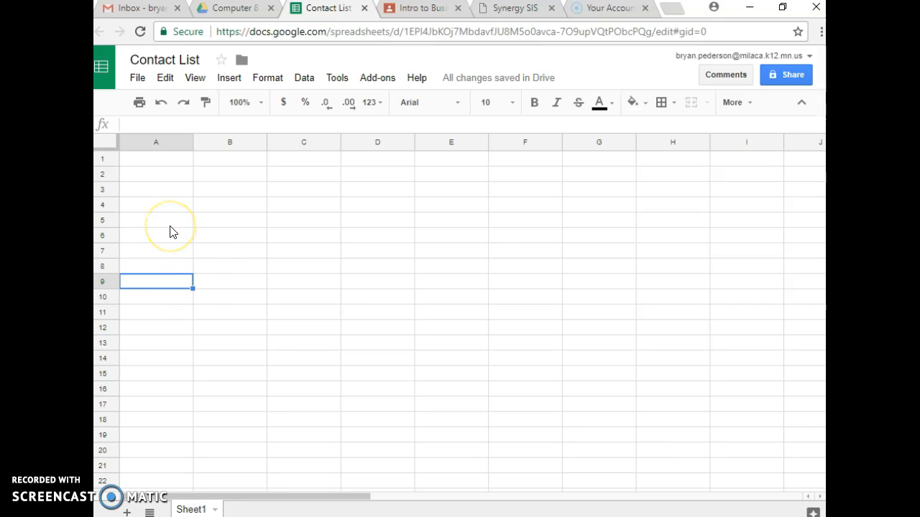
mouse_move(159, 178)
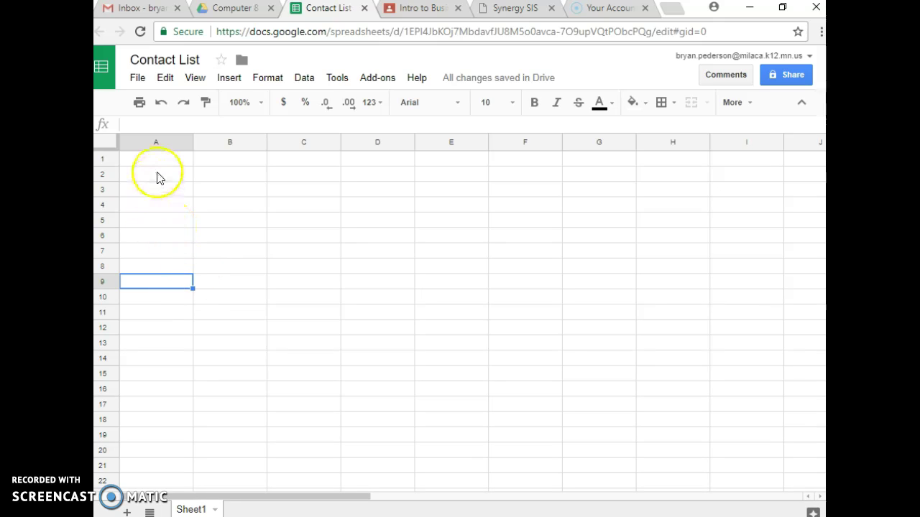
left_click(155, 174)
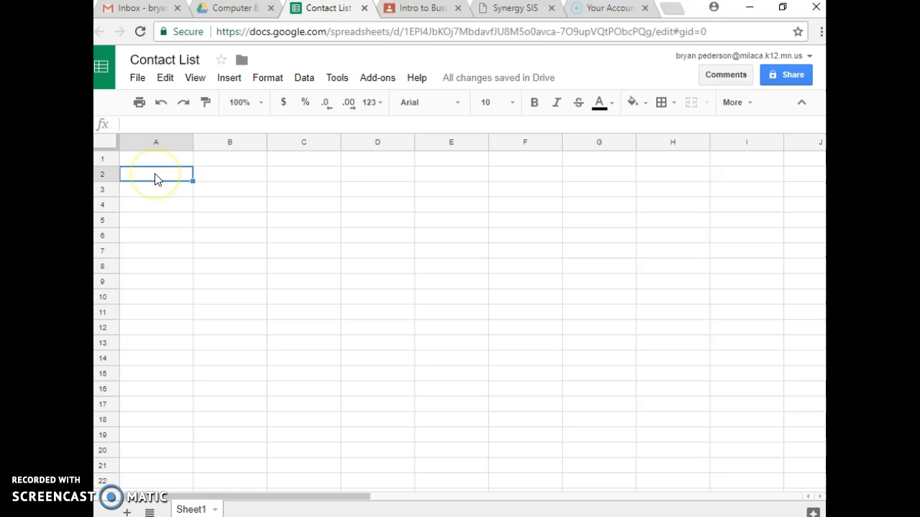
mouse_move(184, 178)
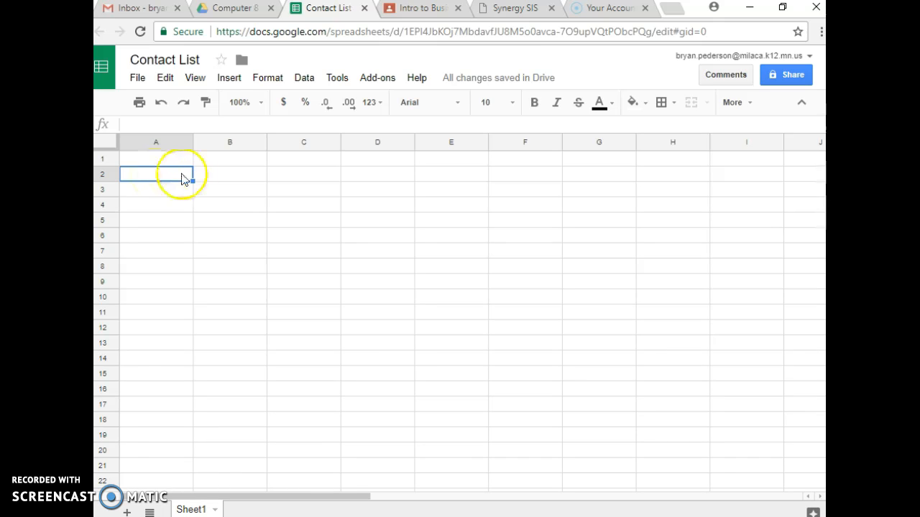
left_click(376, 174)
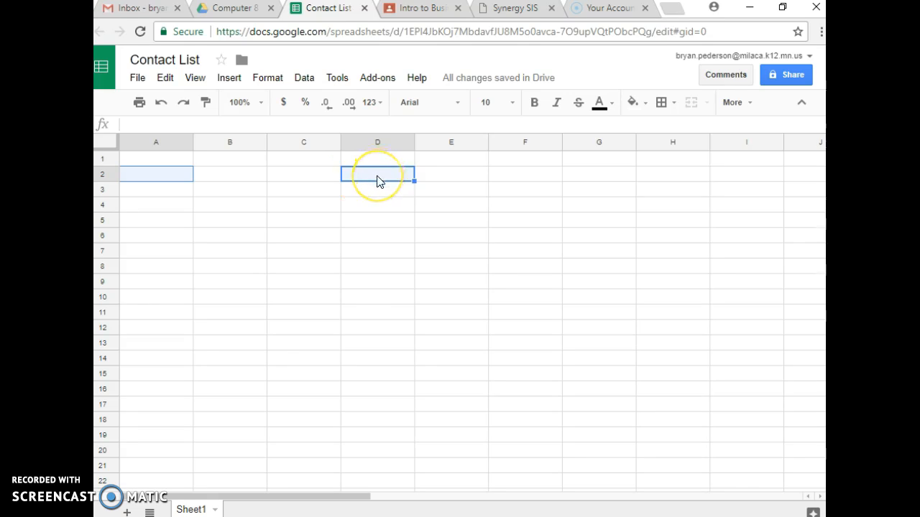
mouse_move(366, 262)
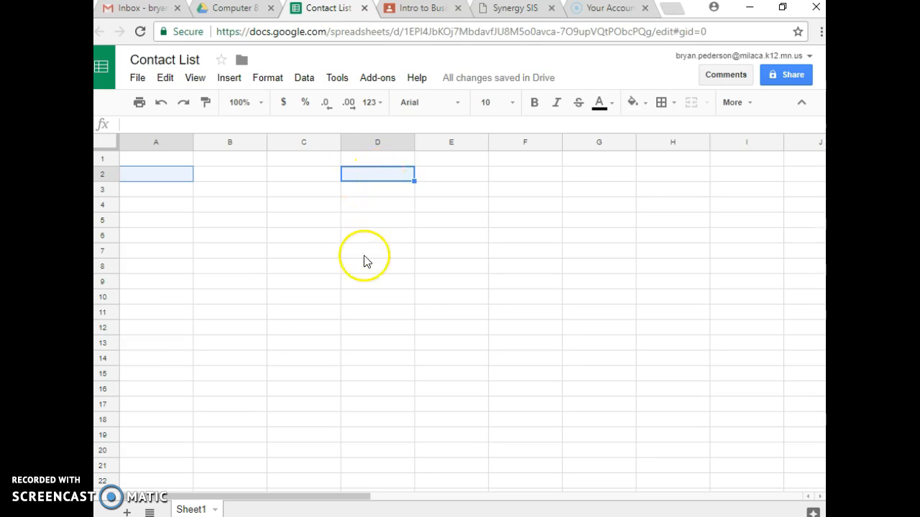
Enter January and February in A3:A4 and autofill the months down through December.
left_click(156, 189)
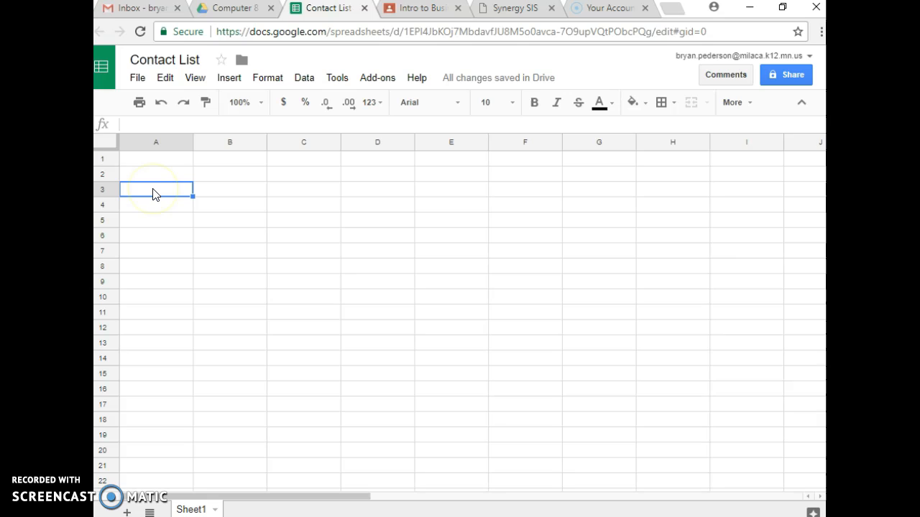
type("january")
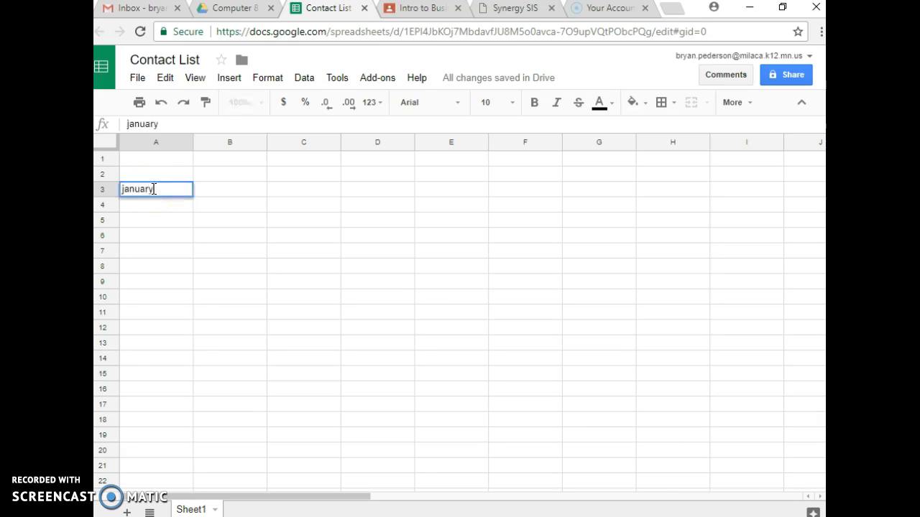
type("February")
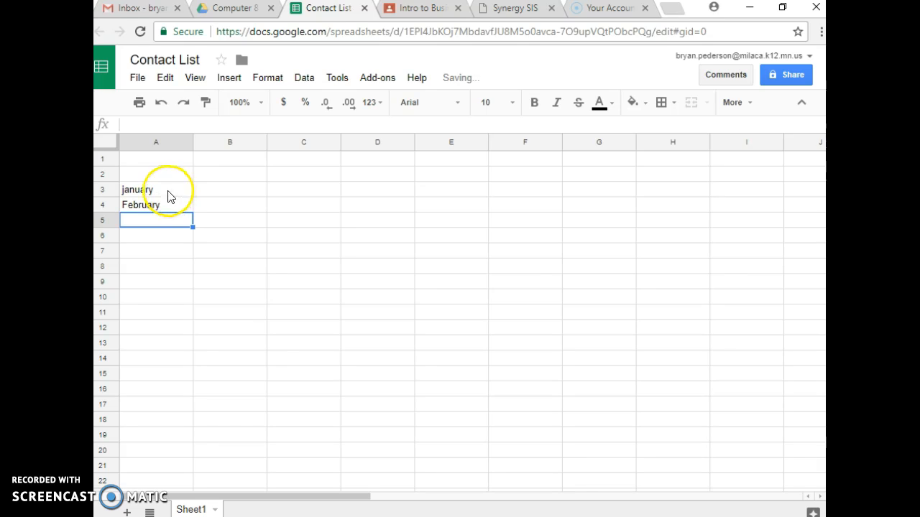
left_click(156, 204)
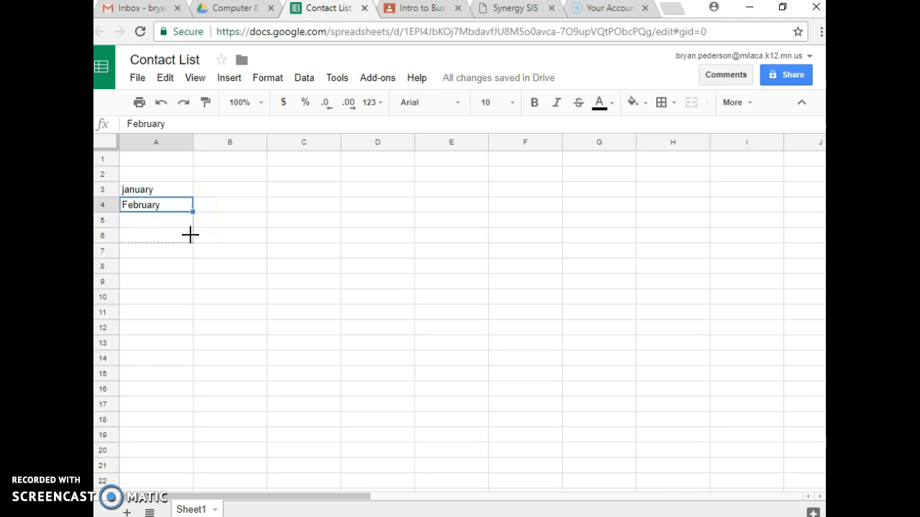
left_click_drag(190, 208, 186, 296)
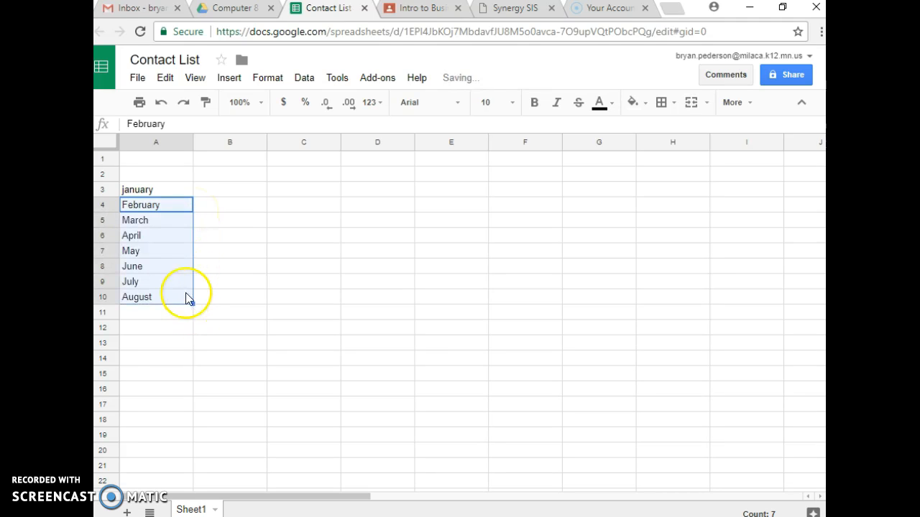
mouse_move(194, 305)
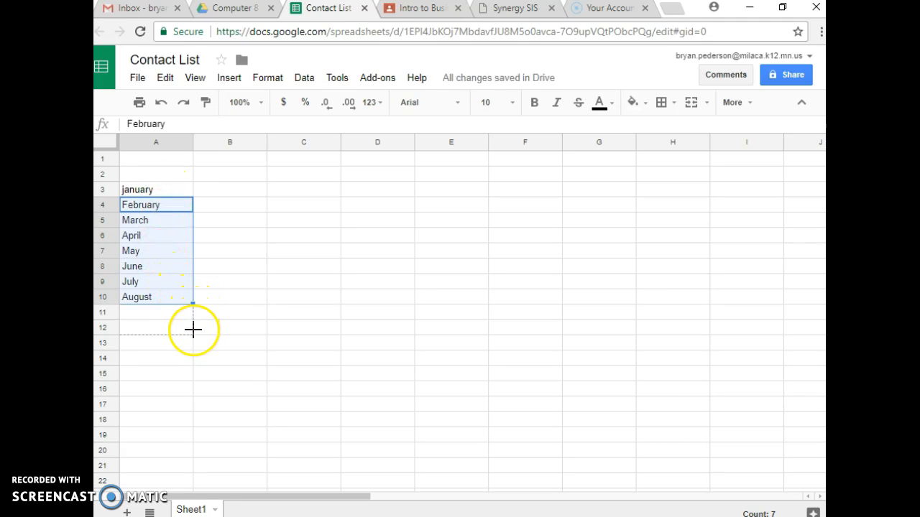
left_click_drag(193, 297, 193, 349)
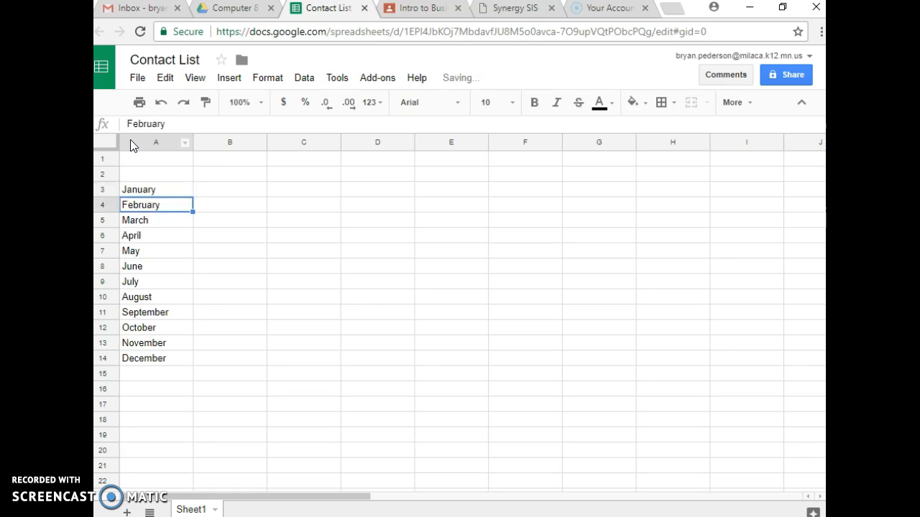
mouse_move(253, 202)
type("2")
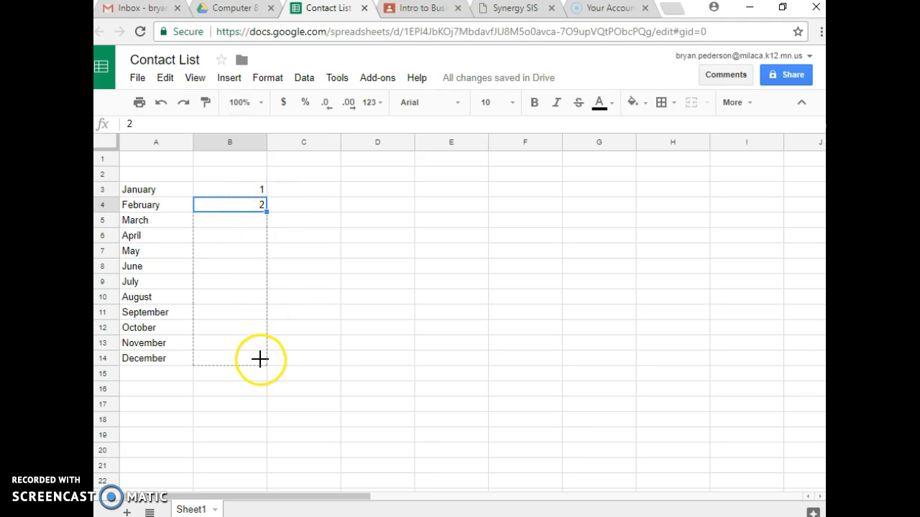
Autofill the numbers 1 through 12 in column B beside January to December.
left_click_drag(262, 206, 262, 365)
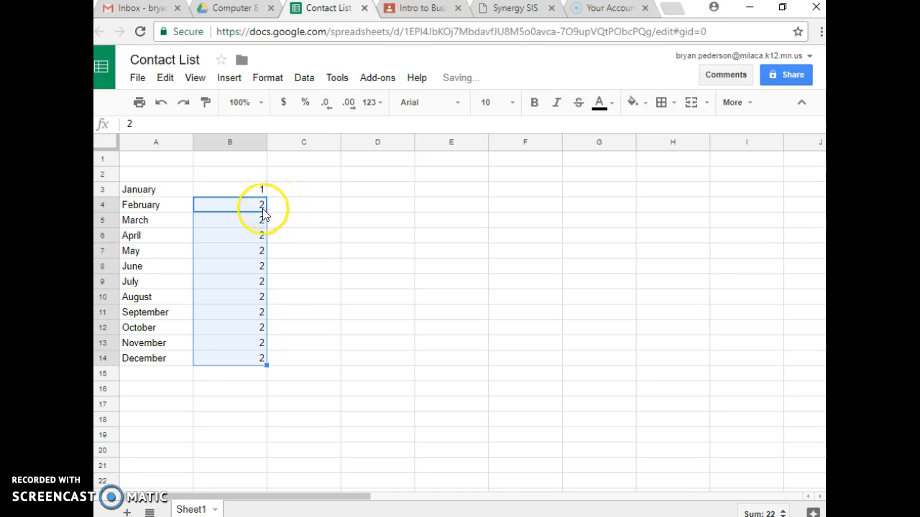
mouse_move(247, 208)
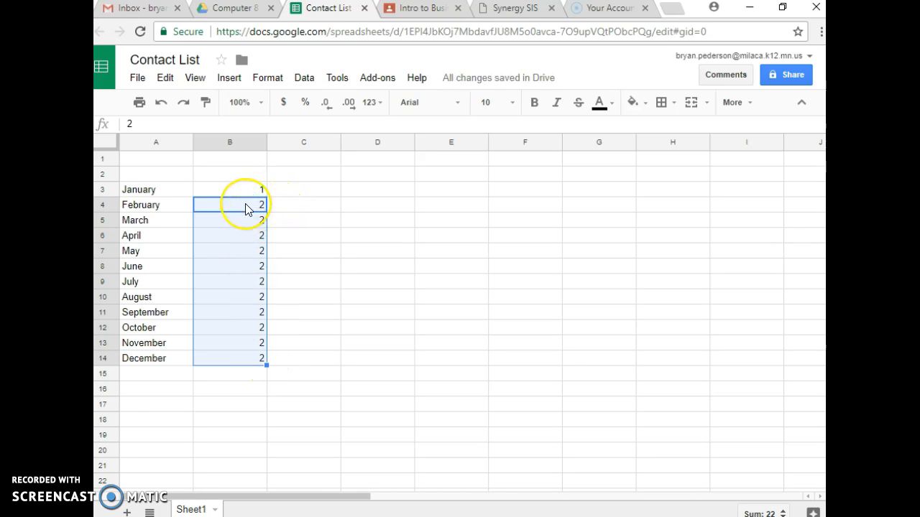
left_click(230, 204)
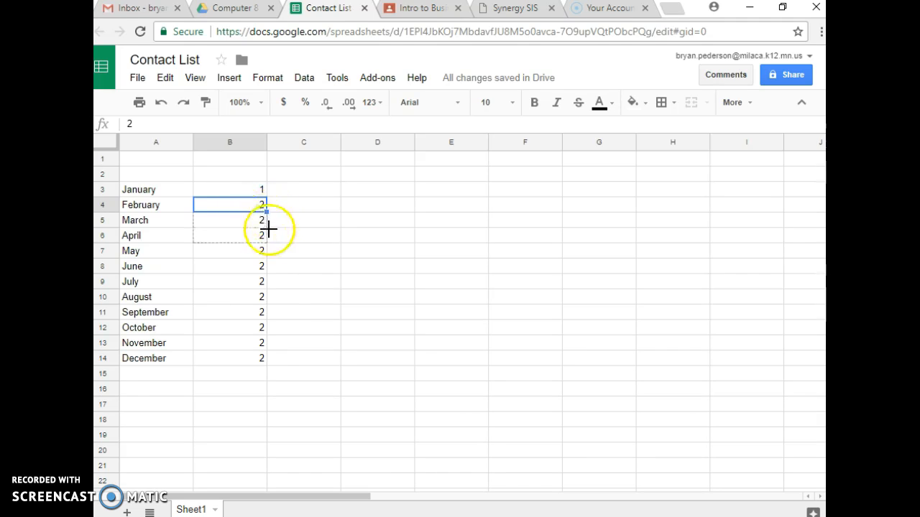
left_click_drag(265, 212, 264, 365)
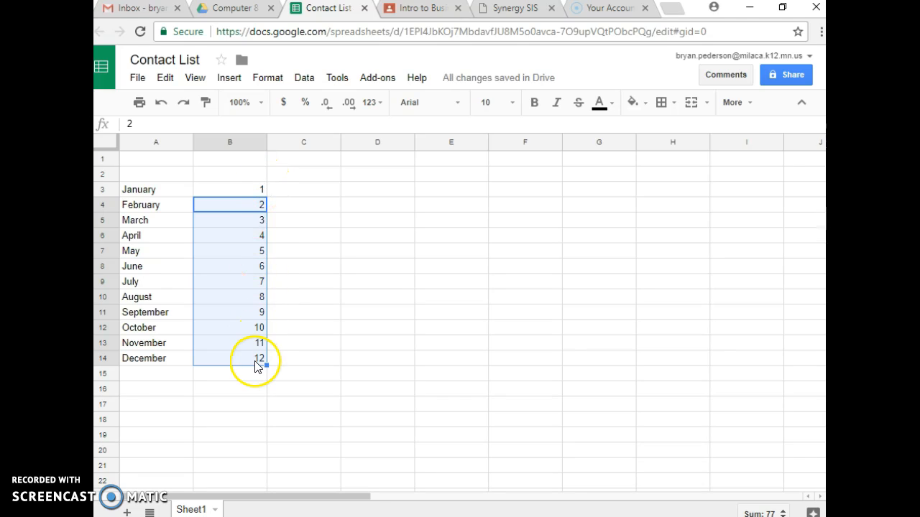
mouse_move(244, 322)
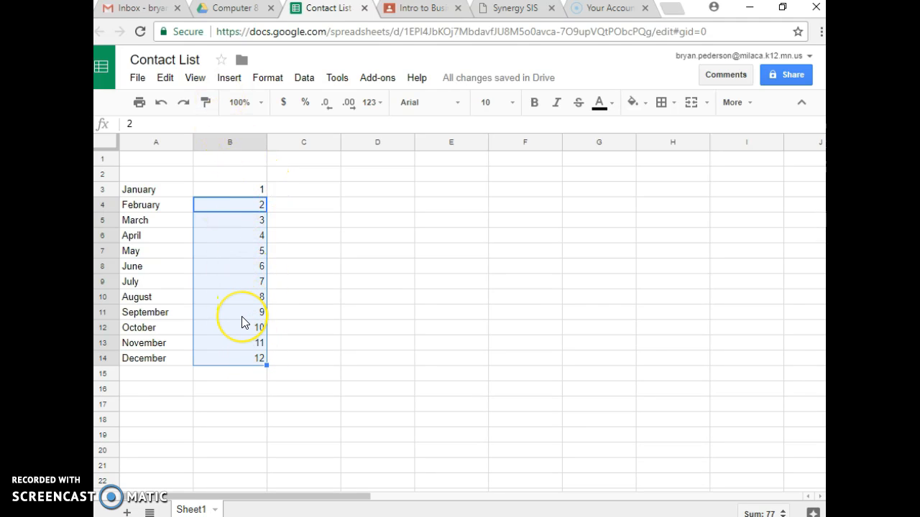
mouse_move(329, 256)
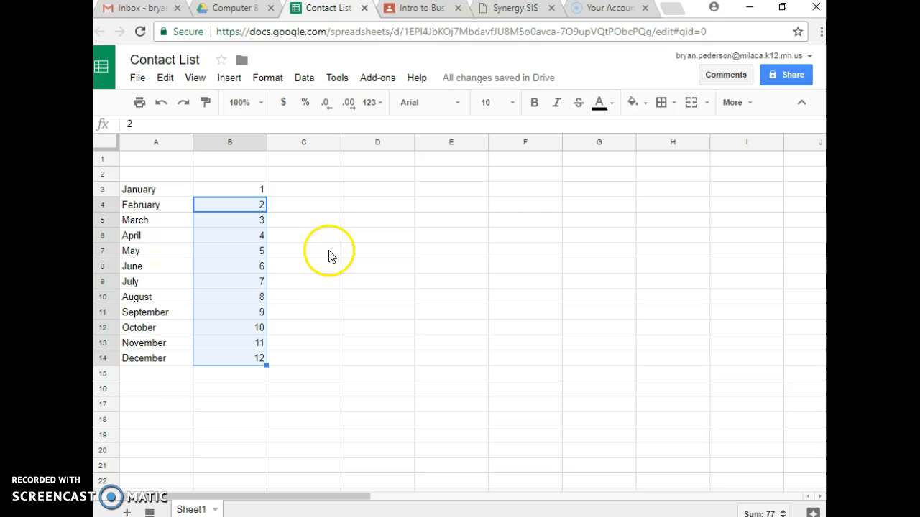
left_click(377, 189)
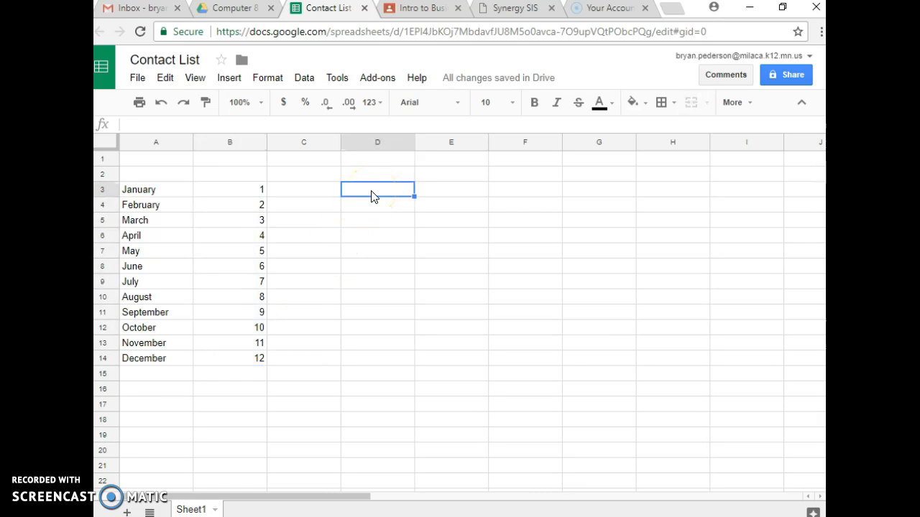
Adjust the width of column A to fit the month names more closely.
left_click(302, 172)
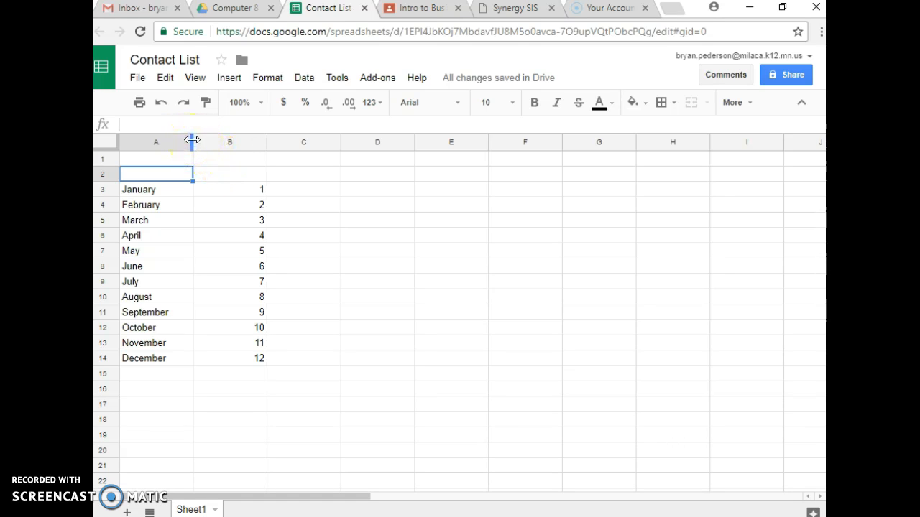
left_click_drag(193, 142, 170, 142)
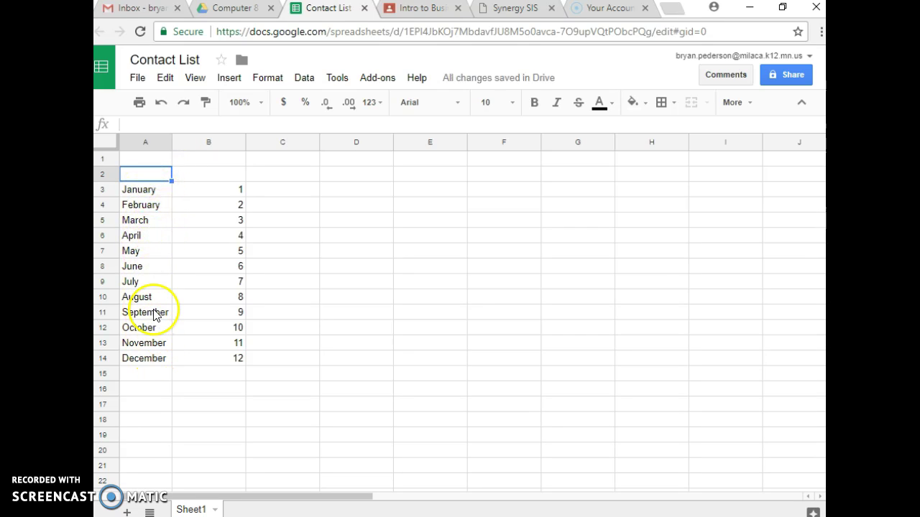
mouse_move(178, 262)
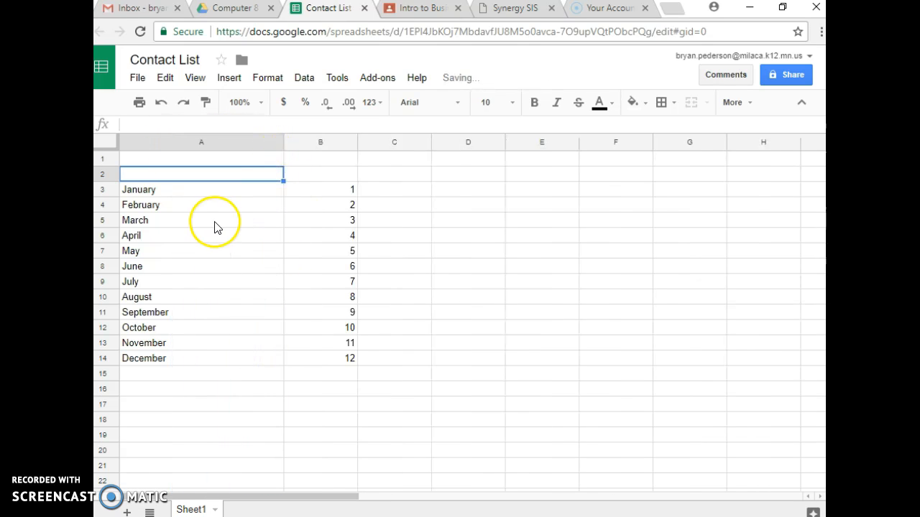
mouse_move(356, 141)
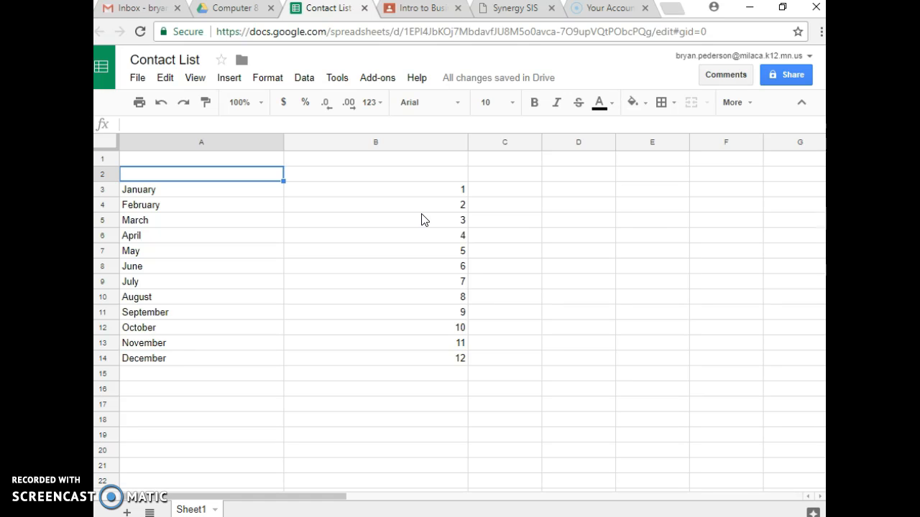
mouse_move(252, 192)
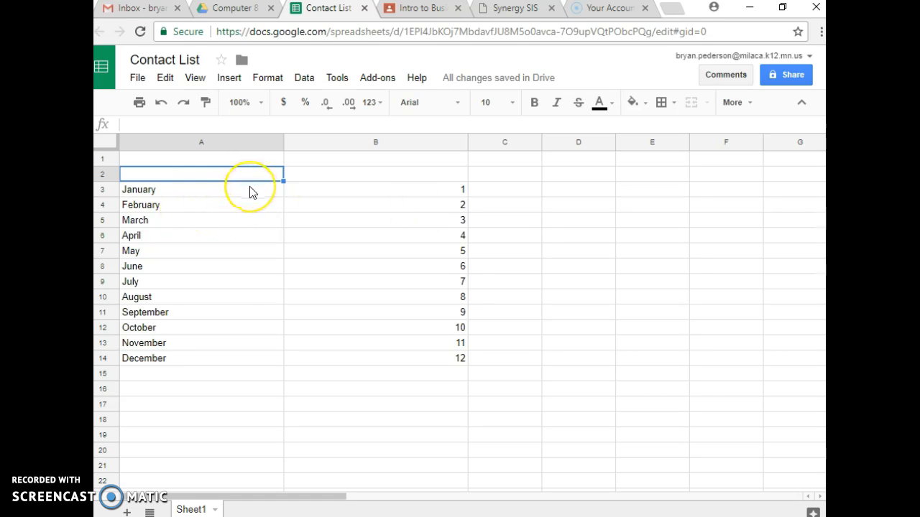
mouse_move(147, 184)
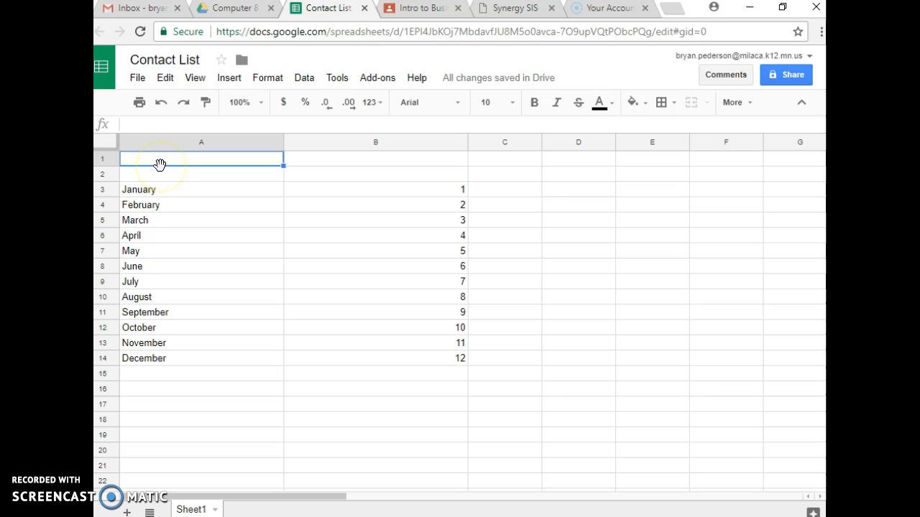
Enter headers VendorName, Street and City in A1:C1 and select them.
type("VendorName")
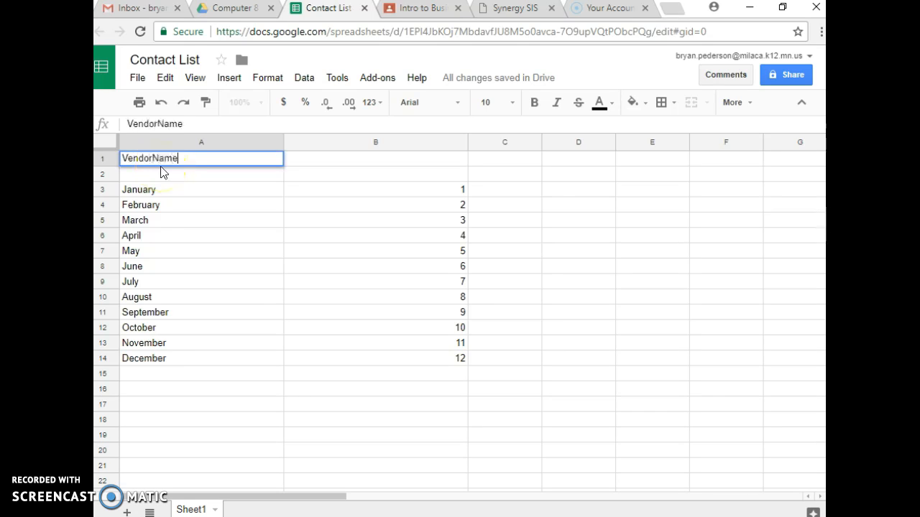
type("Street")
left_click(505, 158)
type("C")
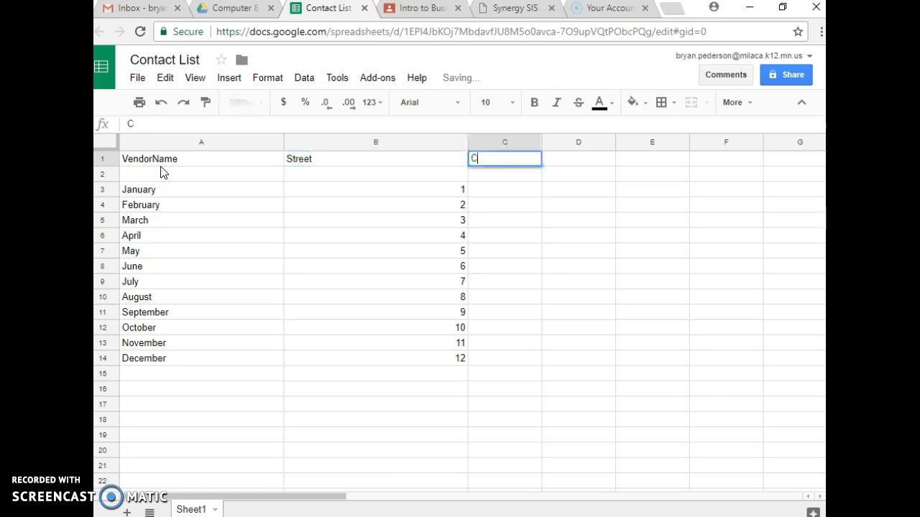
type("ity")
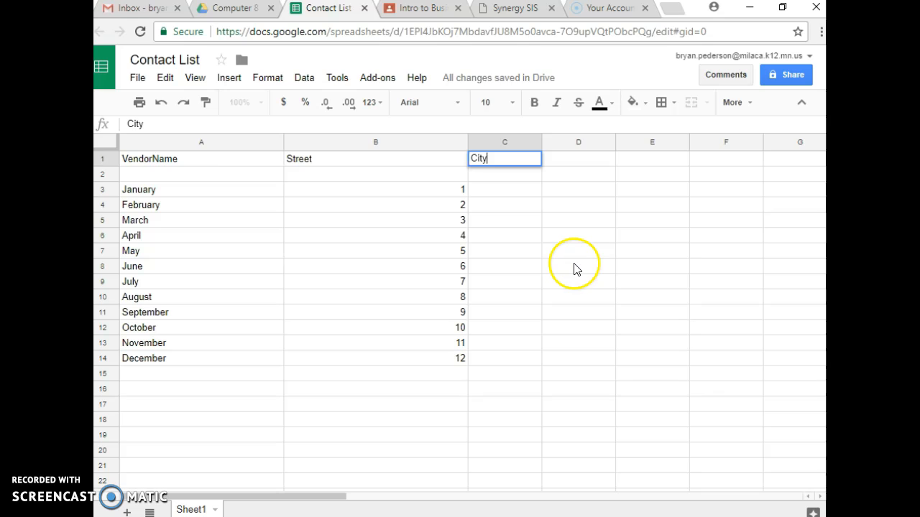
left_click(150, 158)
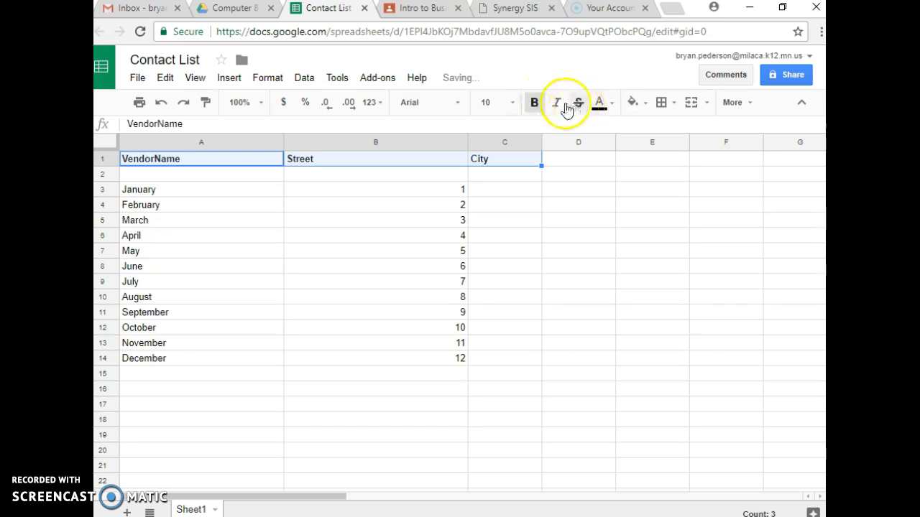
Make the headers italic on a yellow background and centre them horizontally.
left_click(598, 102)
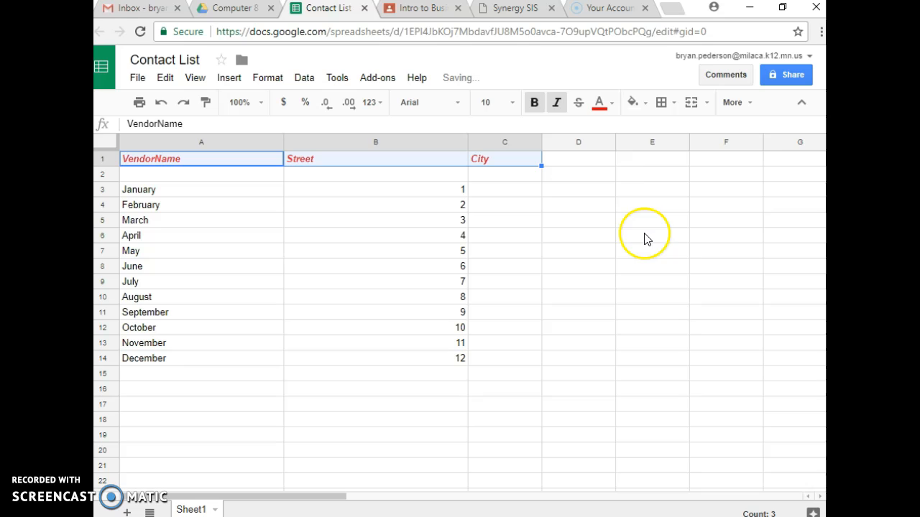
left_click(633, 102)
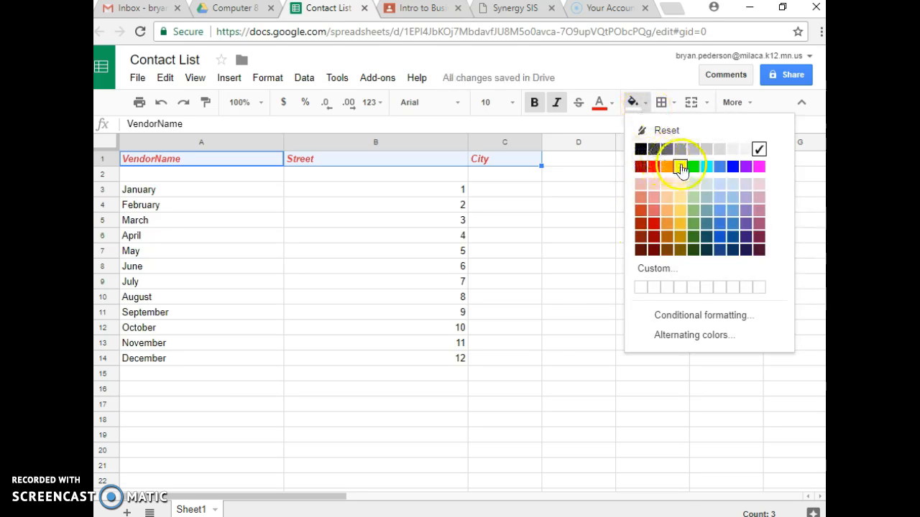
left_click(679, 167)
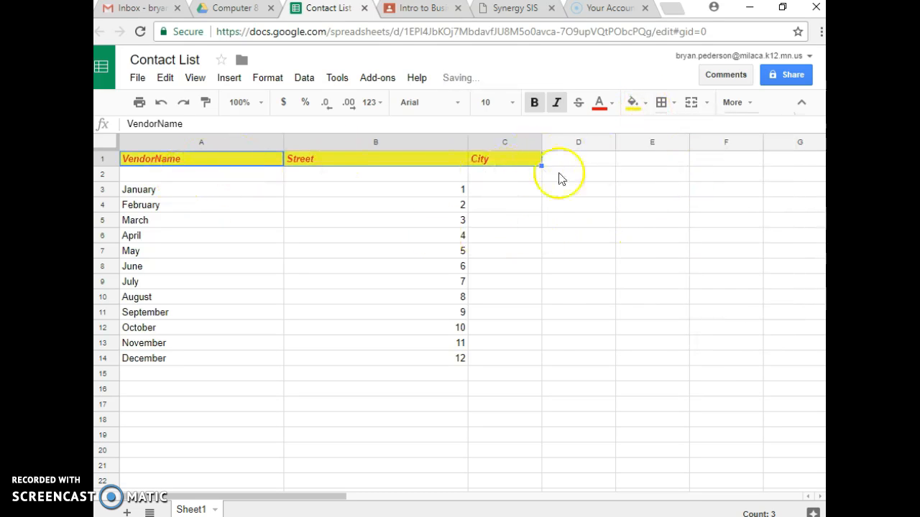
left_click(661, 102)
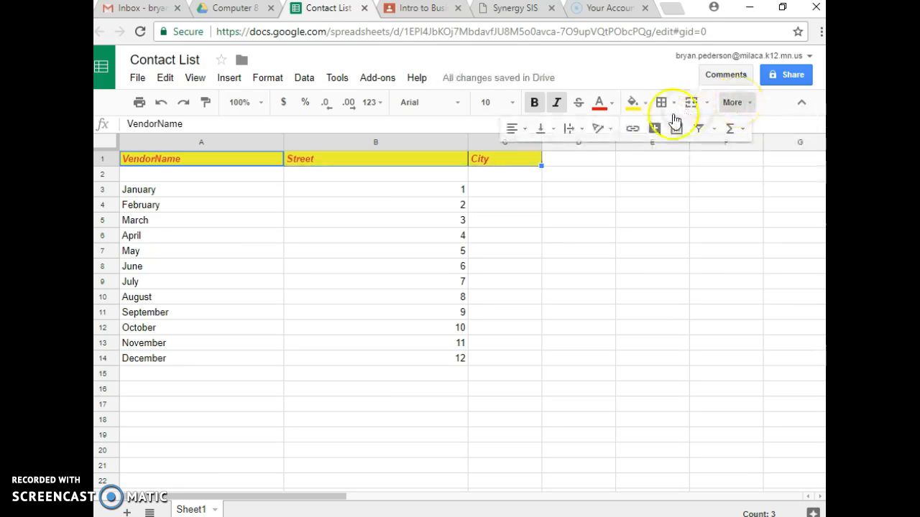
left_click(512, 129)
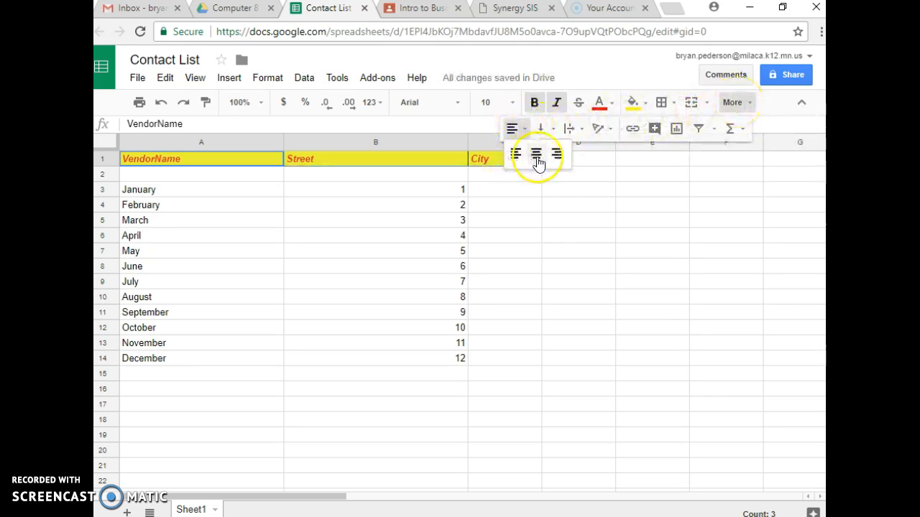
left_click(535, 154)
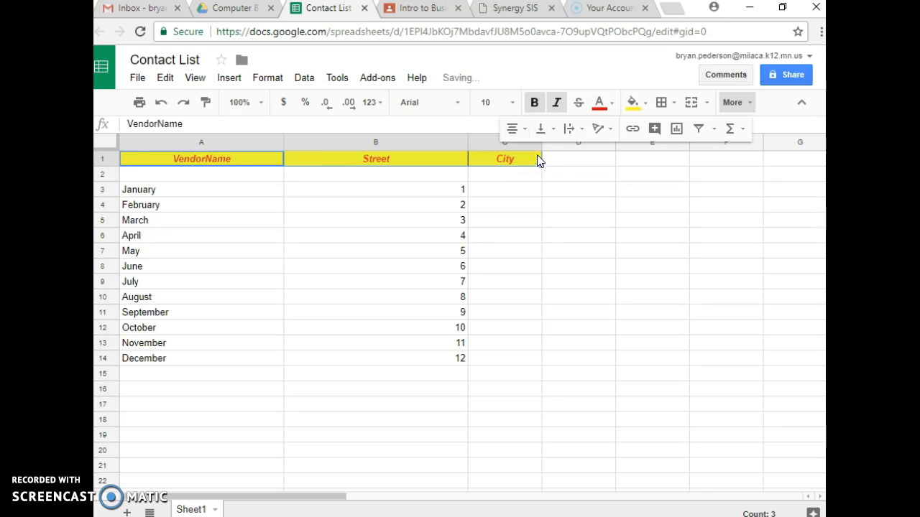
Drag row 1 taller so the yellow header row is several times the normal height.
left_click(540, 129)
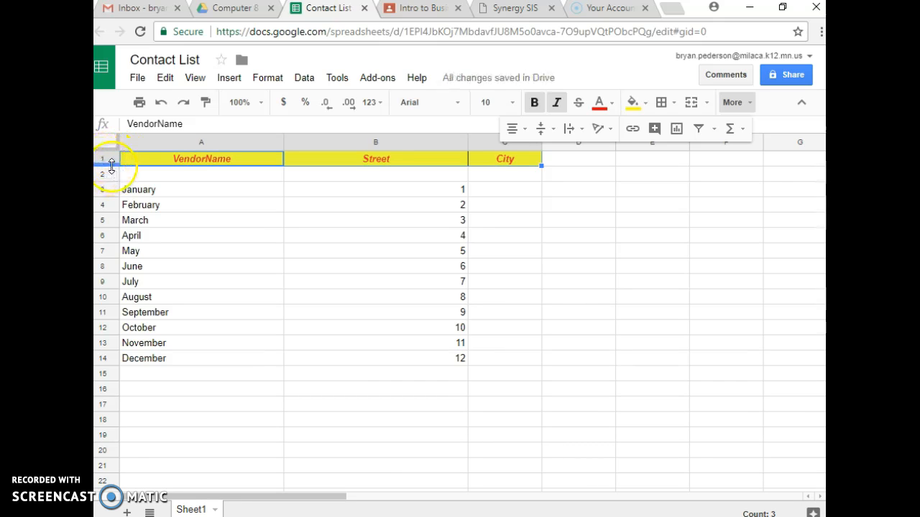
left_click_drag(112, 167, 115, 212)
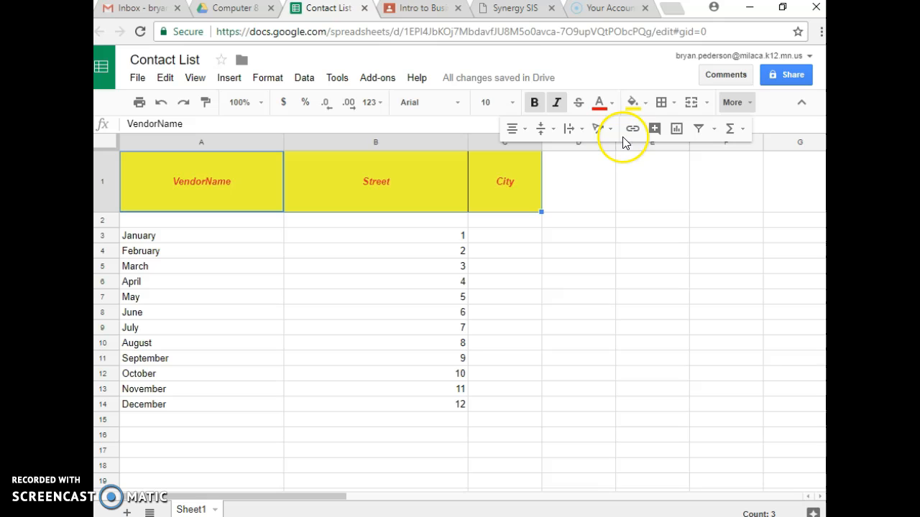
mouse_move(654, 130)
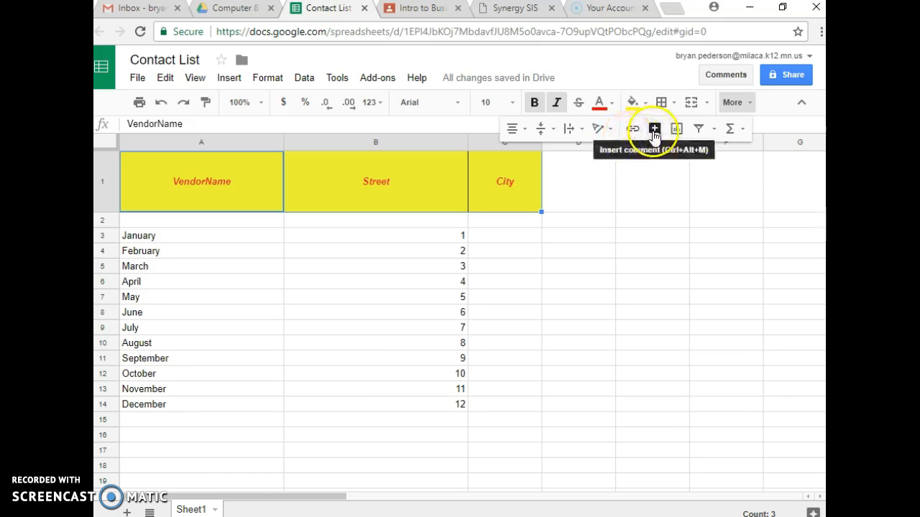
mouse_move(730, 129)
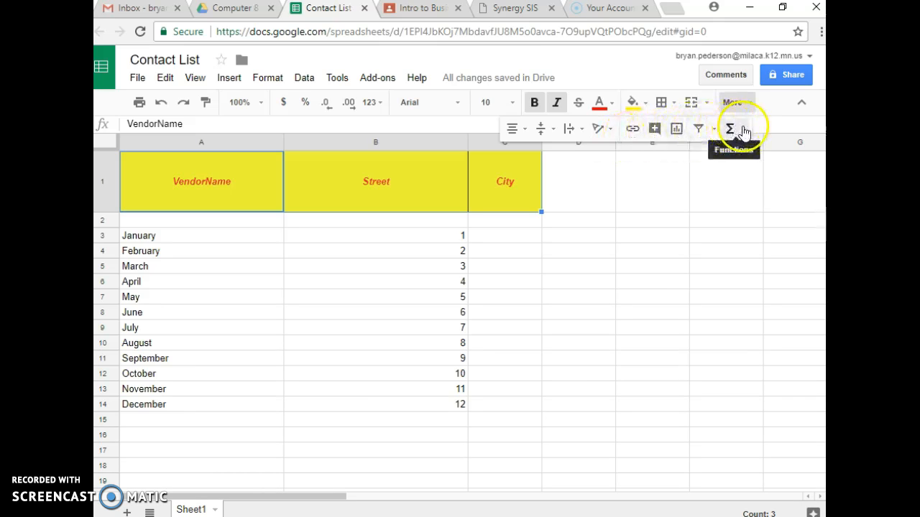